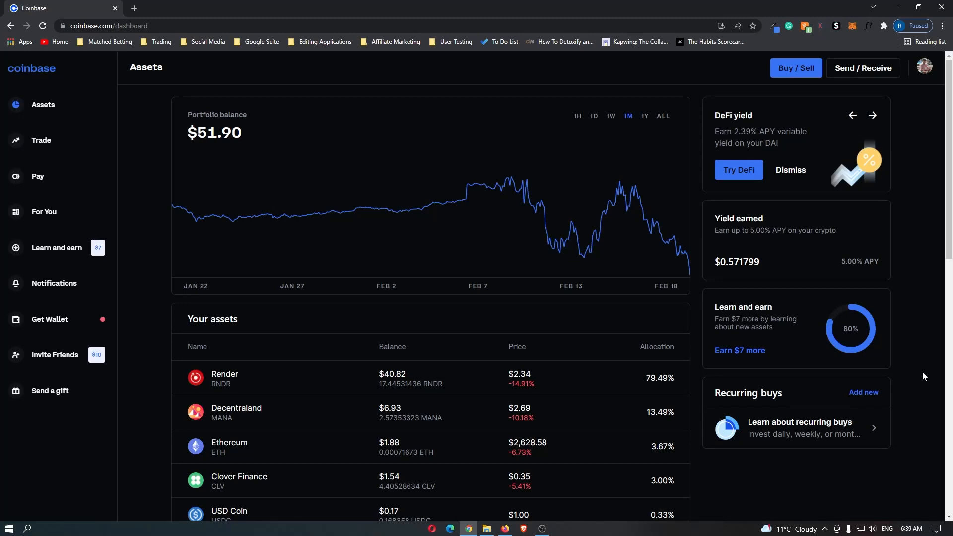
{"action": "mouse_move", "coordinate": [126, 110]}
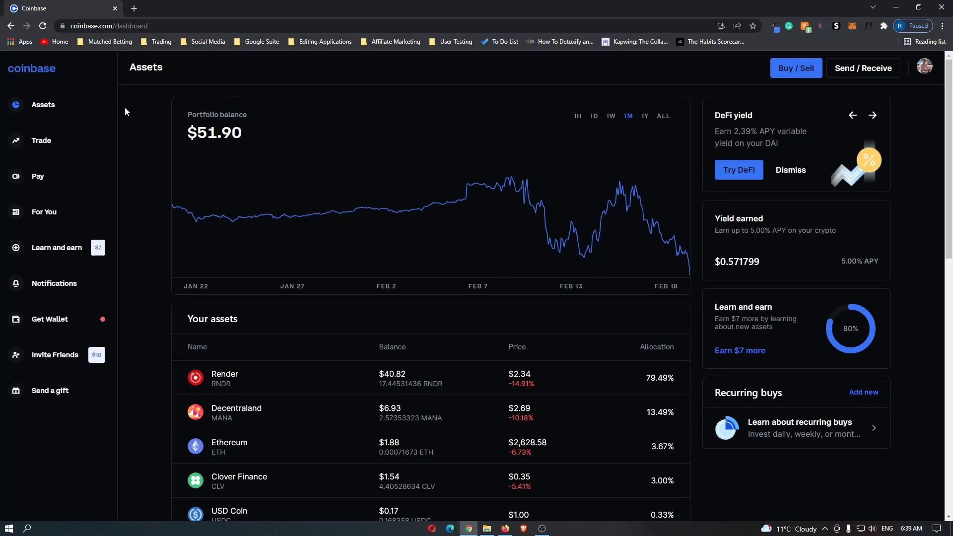
Search the Trade page's asset list for "req" to find Request
{"action": "left_click", "coordinate": [41, 140]}
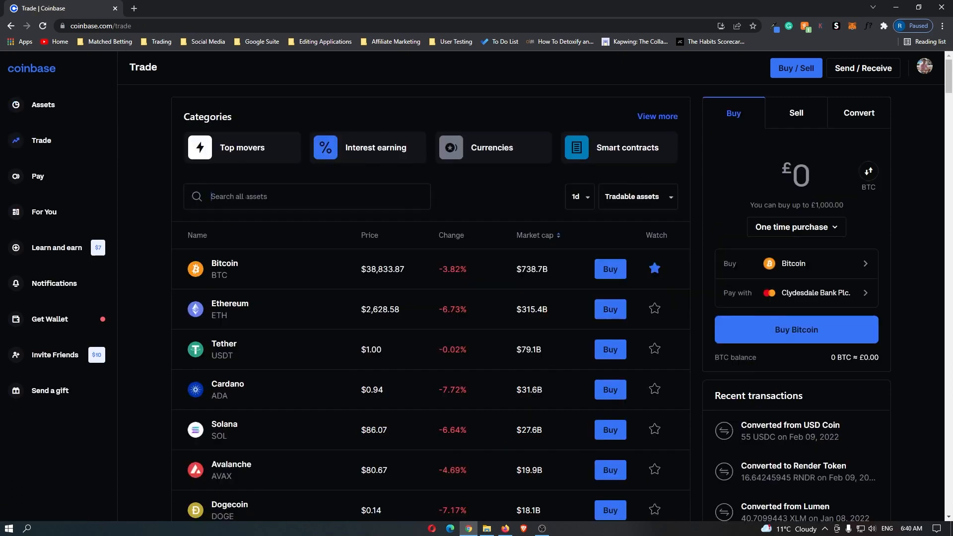
{"action": "type", "text": "req"}
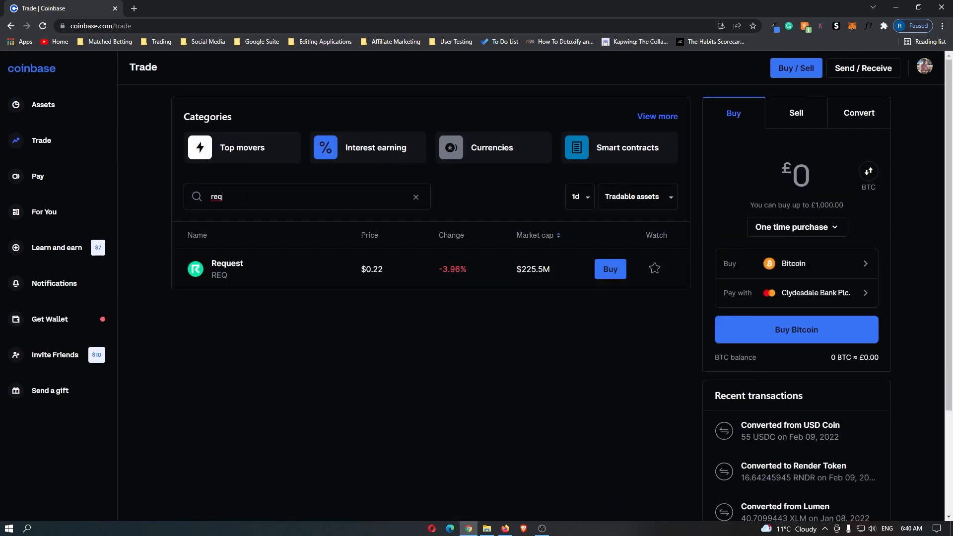
Open the Request (REQ) page, enter a £100 buy, and request the preview
{"action": "left_click", "coordinate": [227, 268]}
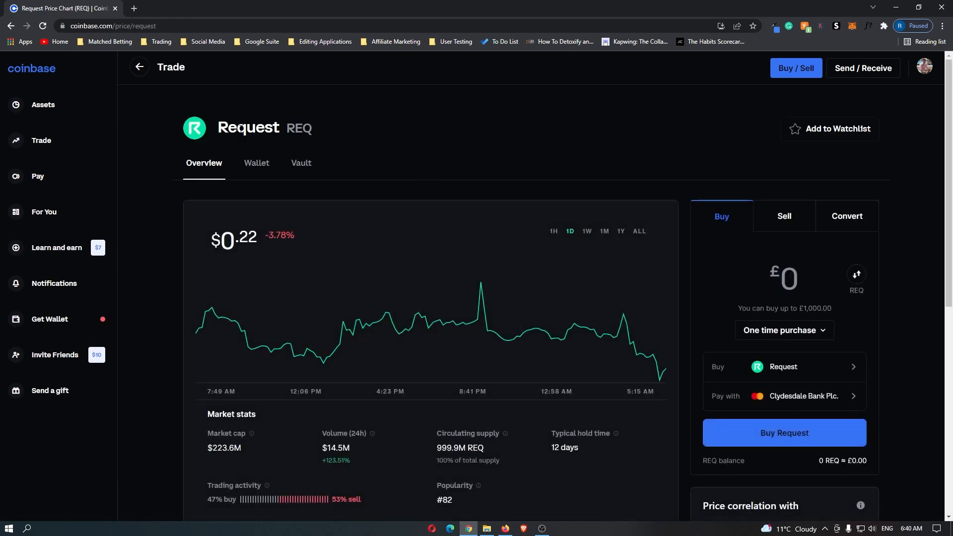
{"action": "mouse_move", "coordinate": [300, 229]}
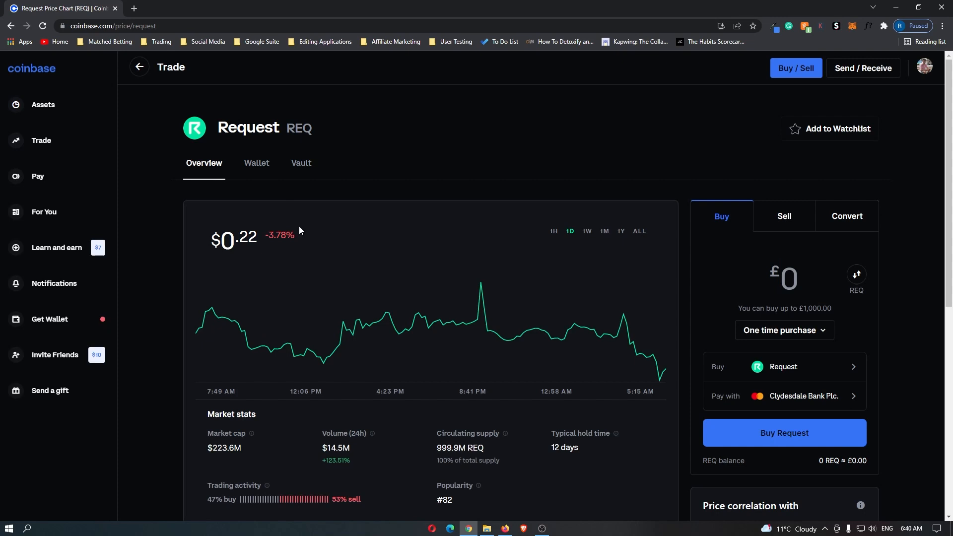
{"action": "mouse_move", "coordinate": [217, 330]}
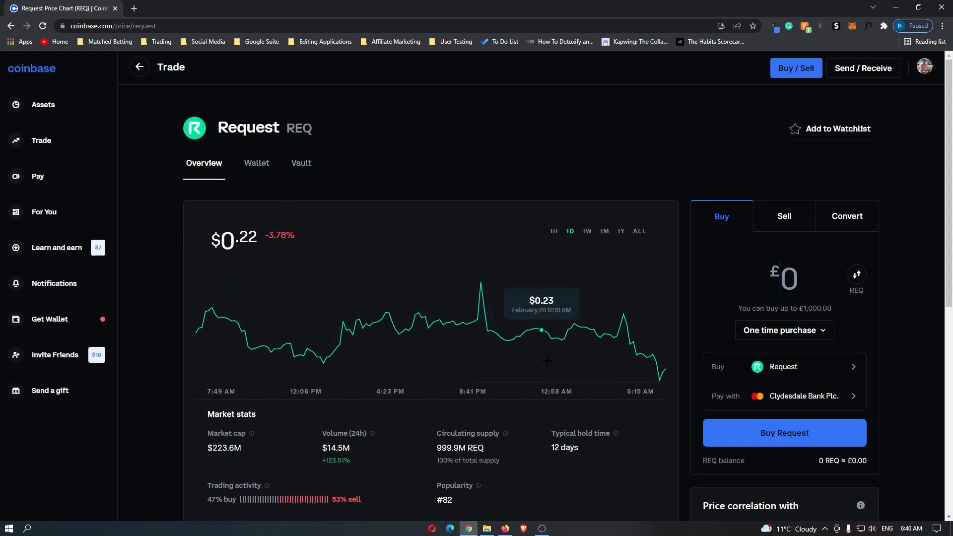
{"action": "mouse_move", "coordinate": [893, 363]}
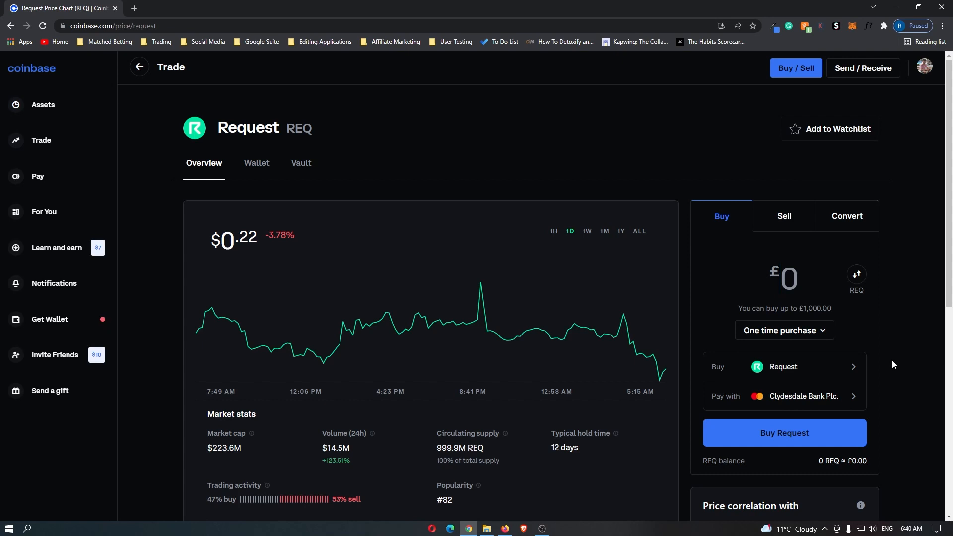
{"action": "mouse_move", "coordinate": [842, 398]}
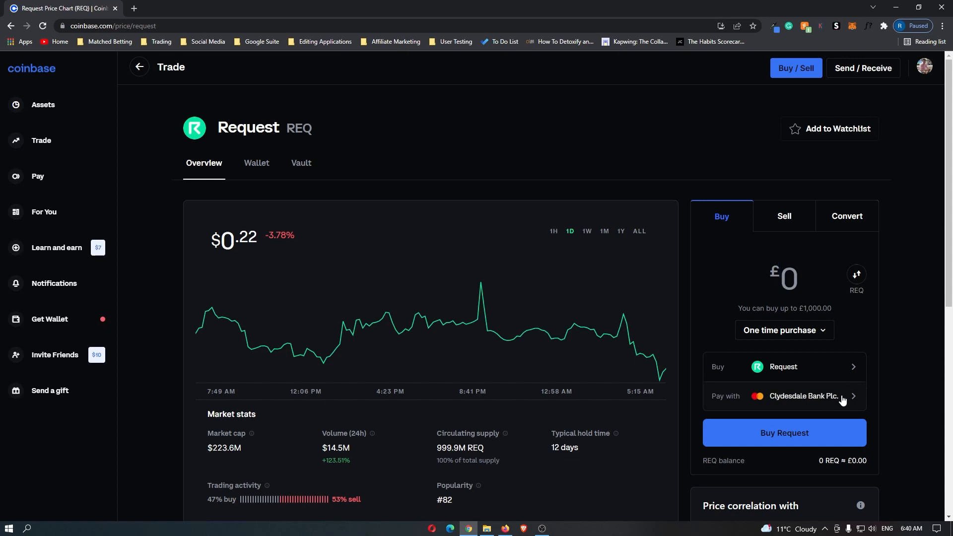
{"action": "left_click", "coordinate": [784, 432]}
{"action": "type", "text": "100"}
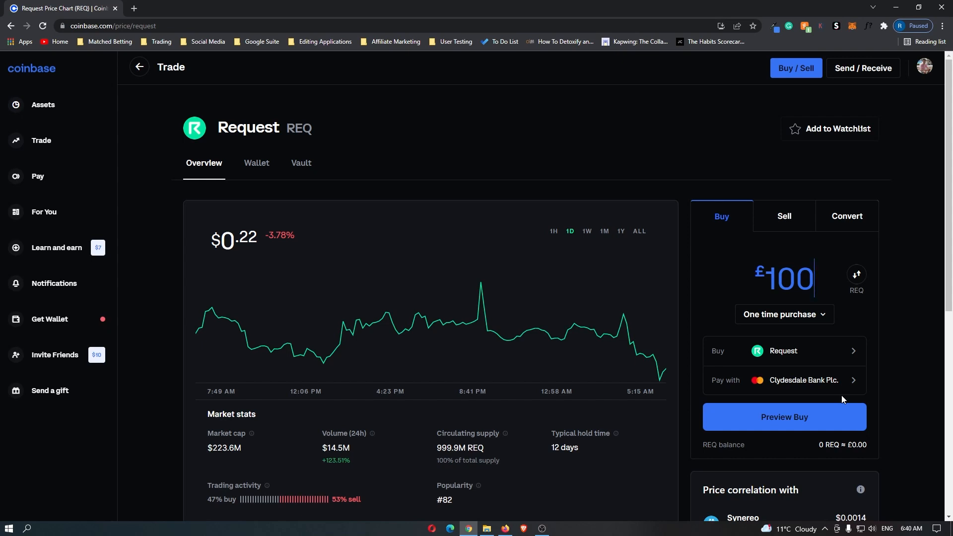
{"action": "left_click", "coordinate": [784, 417]}
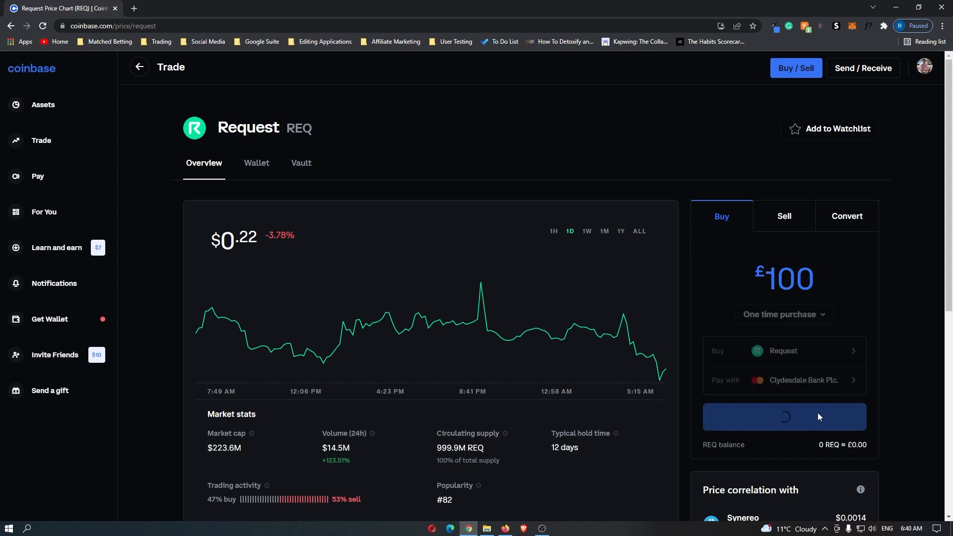
Review the order preview for about 581.5 REQ at £100, including a £3.84 fee
{"action": "left_click", "coordinate": [784, 416]}
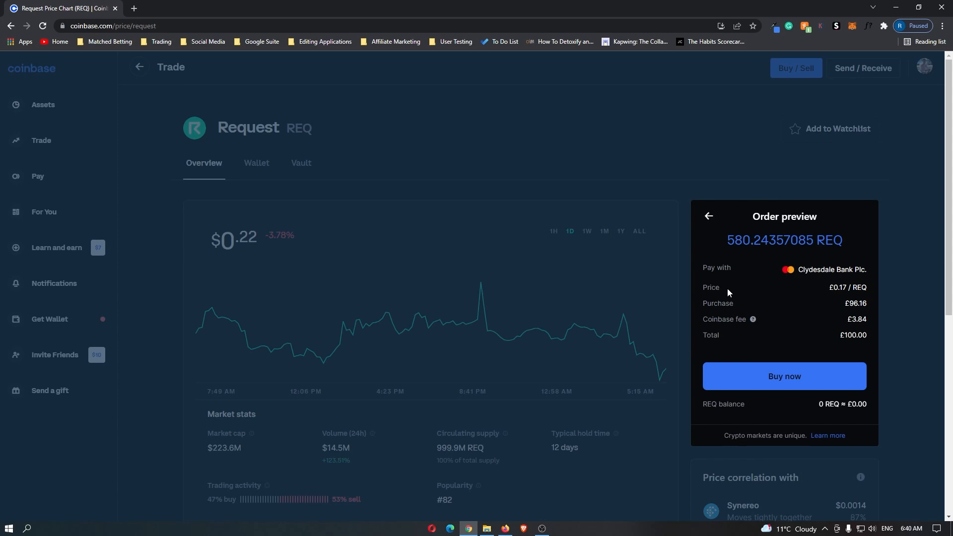
{"action": "mouse_move", "coordinate": [718, 336]}
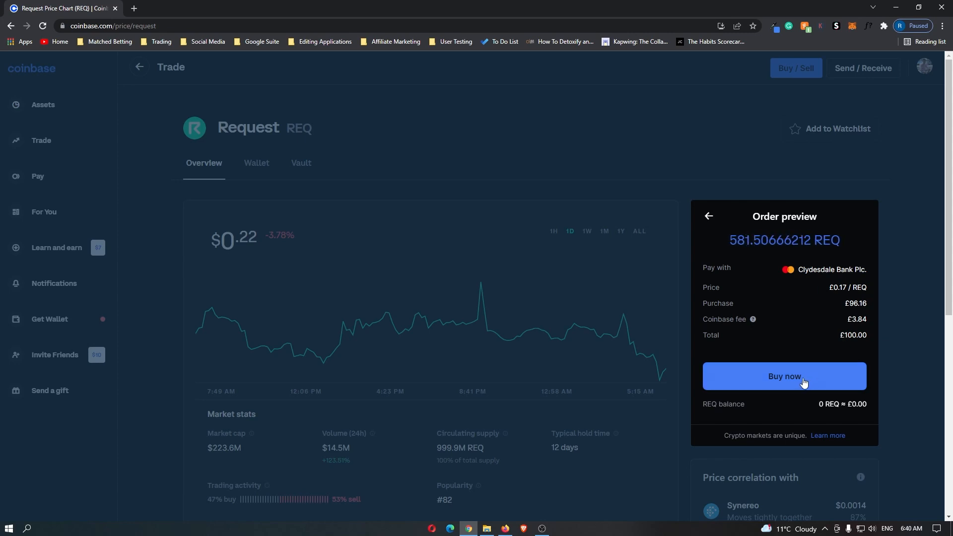
{"action": "mouse_move", "coordinate": [800, 369]}
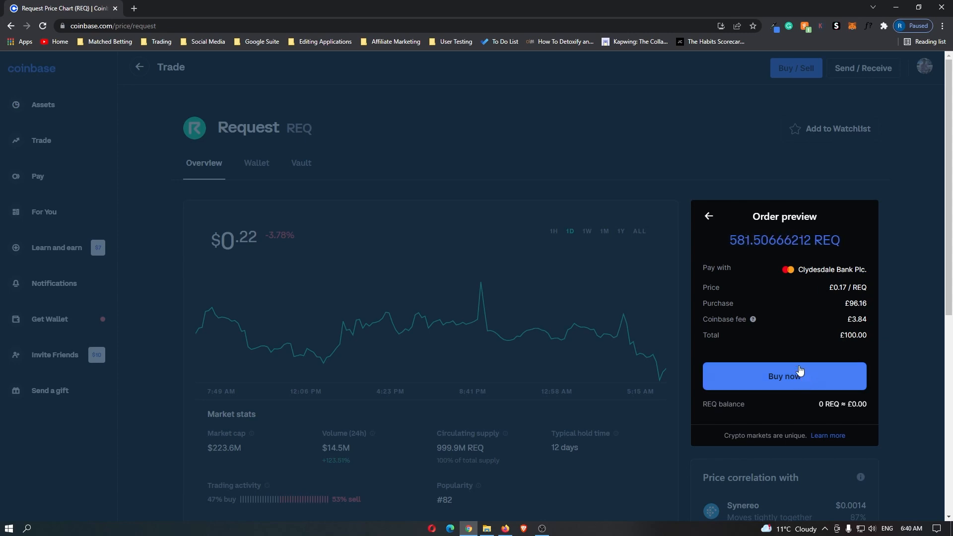